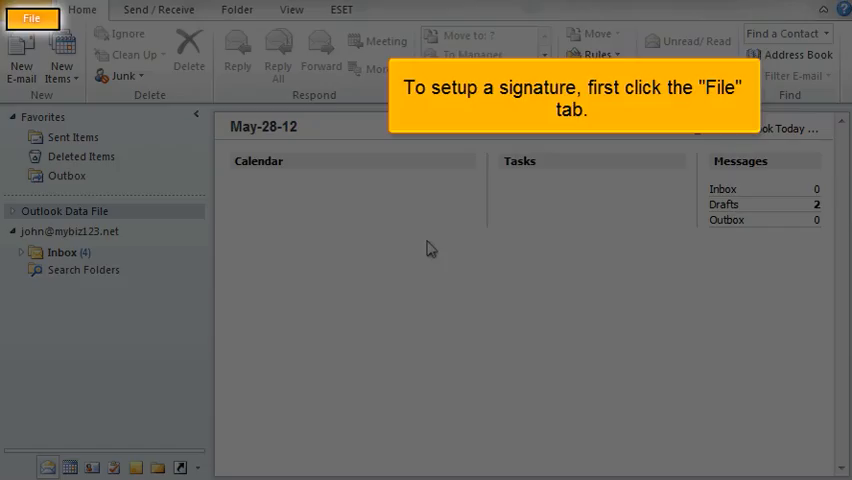
# Step: Open the Outlook Options window from the File tab
pyautogui.click(30, 18)
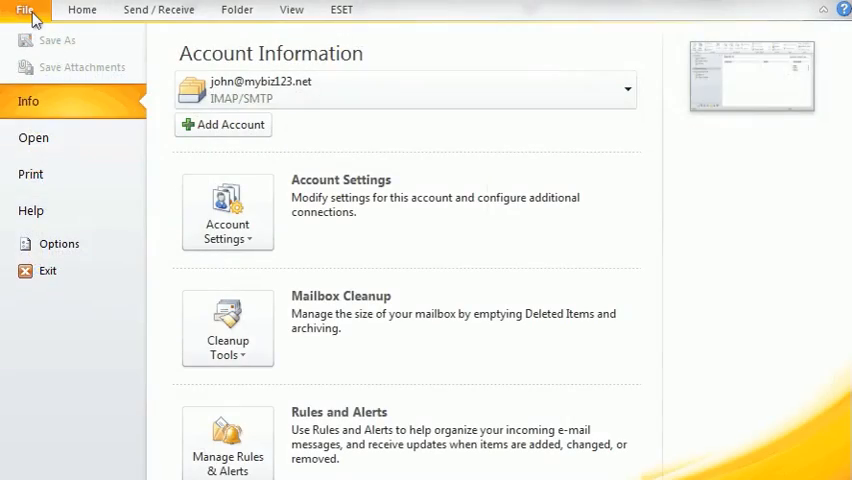
pyautogui.moveTo(68, 250)
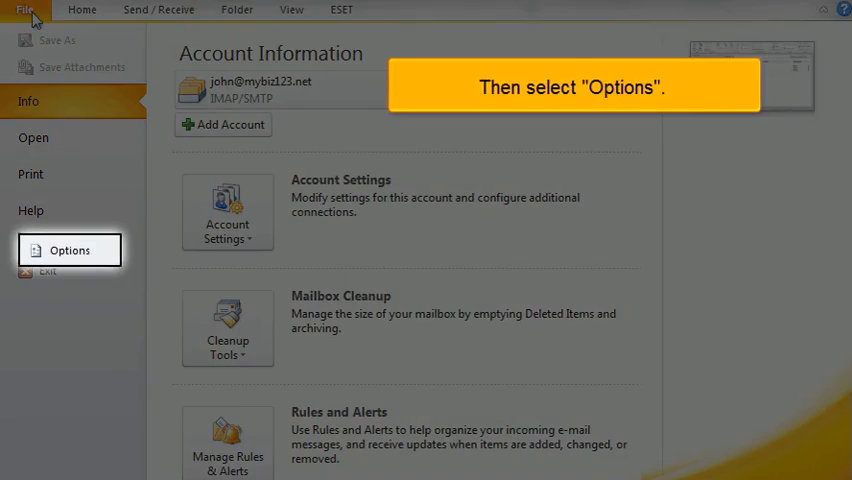
pyautogui.click(68, 250)
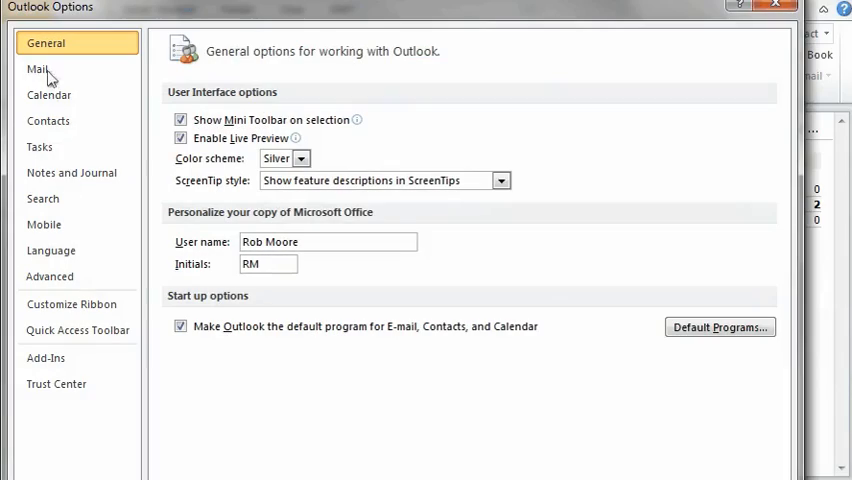
# Step: Open the Signatures and Stationery dialog from the Mail settings
pyautogui.click(36, 72)
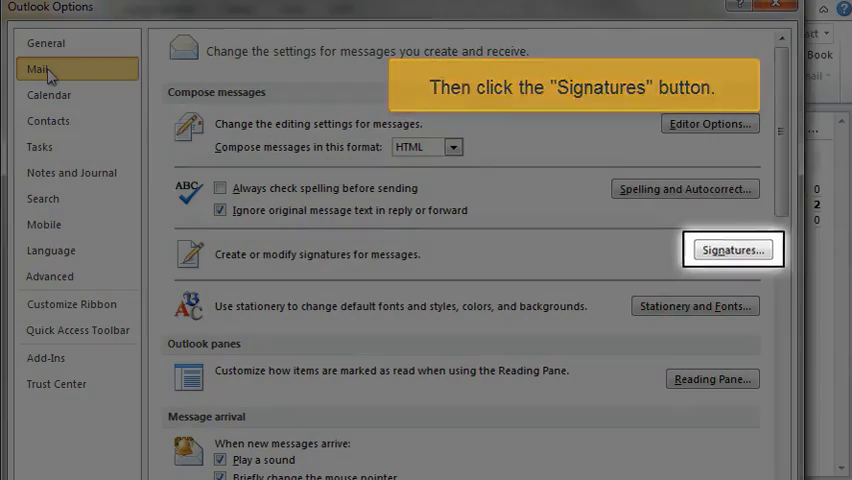
pyautogui.click(732, 250)
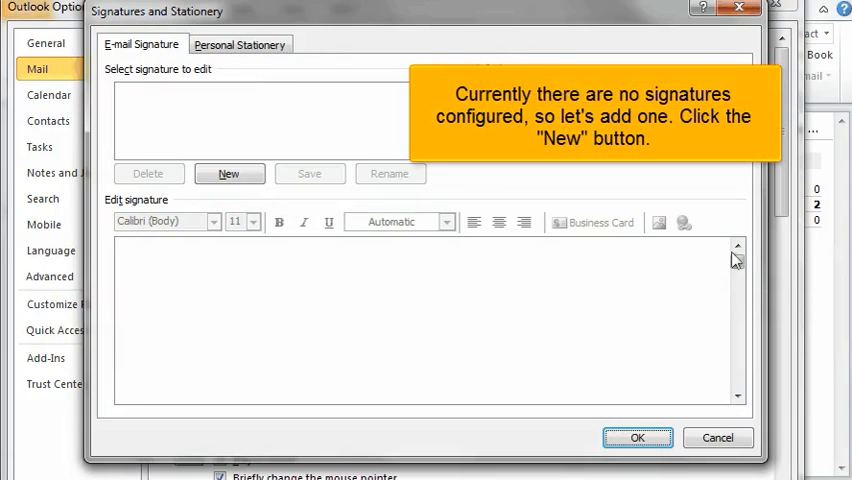
# Step: Create a new, still empty signature named 'John's signature'
pyautogui.click(238, 176)
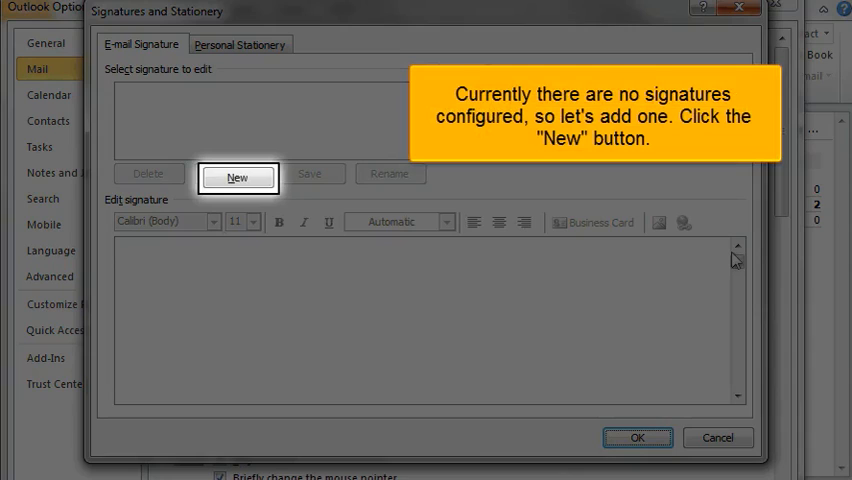
pyautogui.click(238, 174)
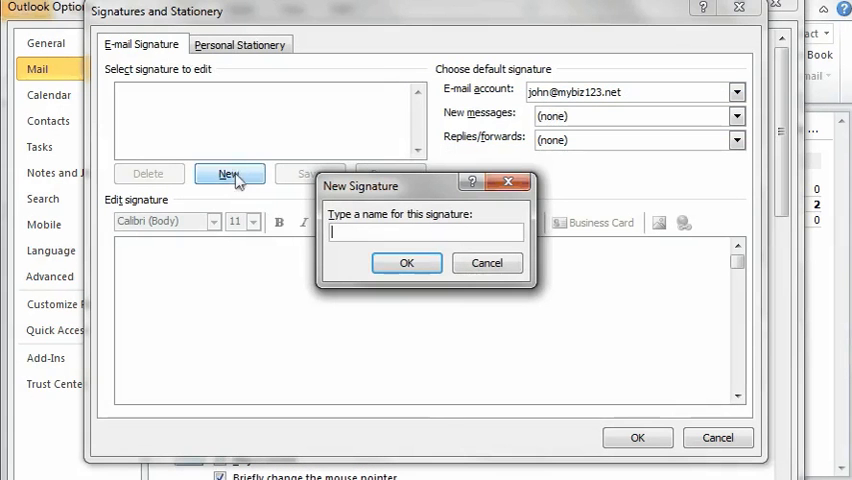
pyautogui.write("John's signature")
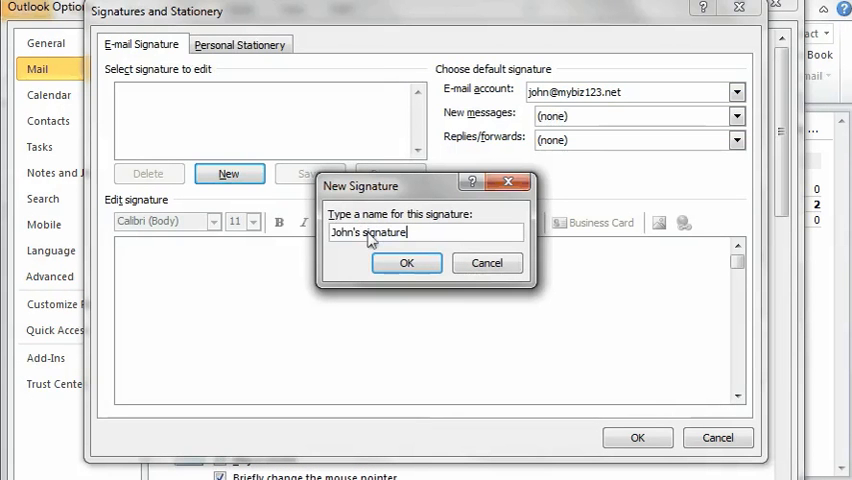
pyautogui.click(408, 262)
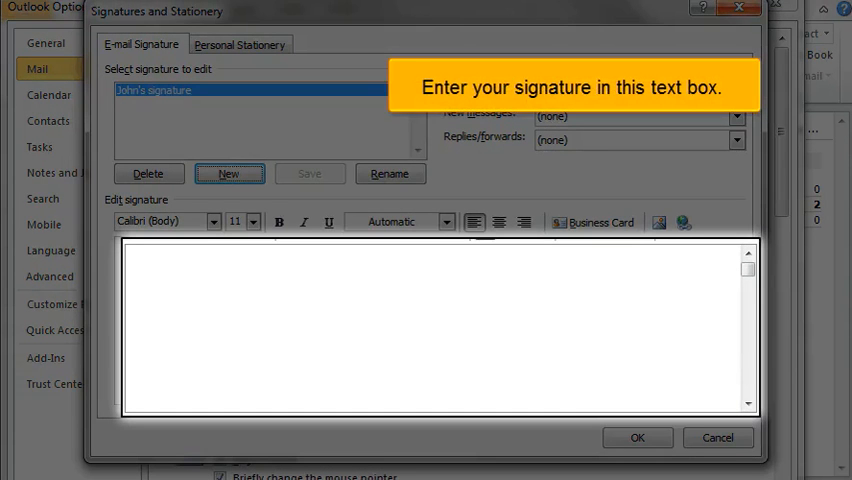
# Step: Enter 'John Doe, Sales Manager' as the signature text and save it
pyautogui.write('John')
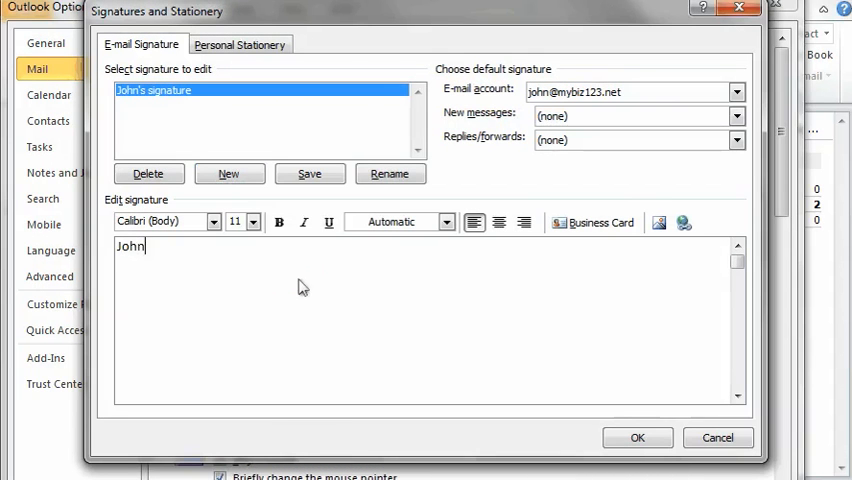
pyautogui.write('Doe')
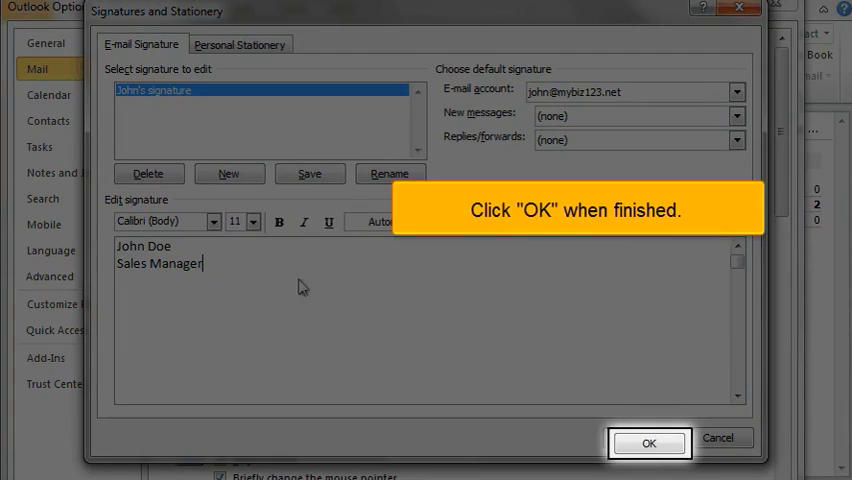
pyautogui.click(648, 440)
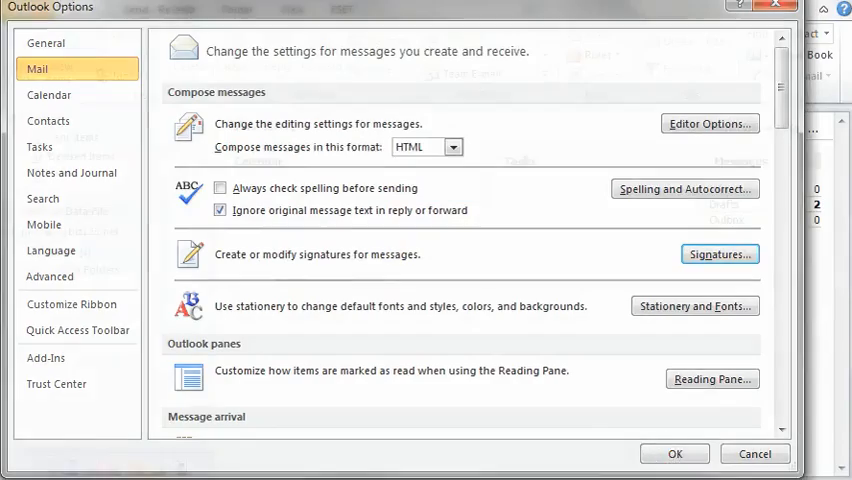
pyautogui.click(676, 452)
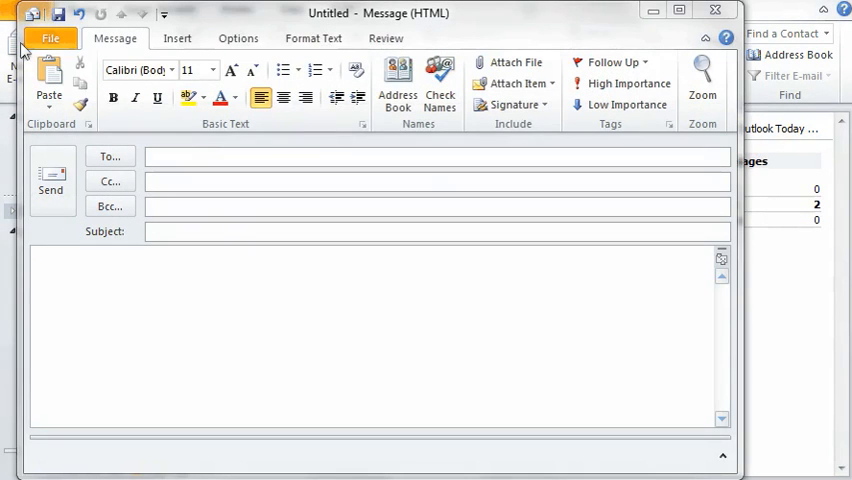
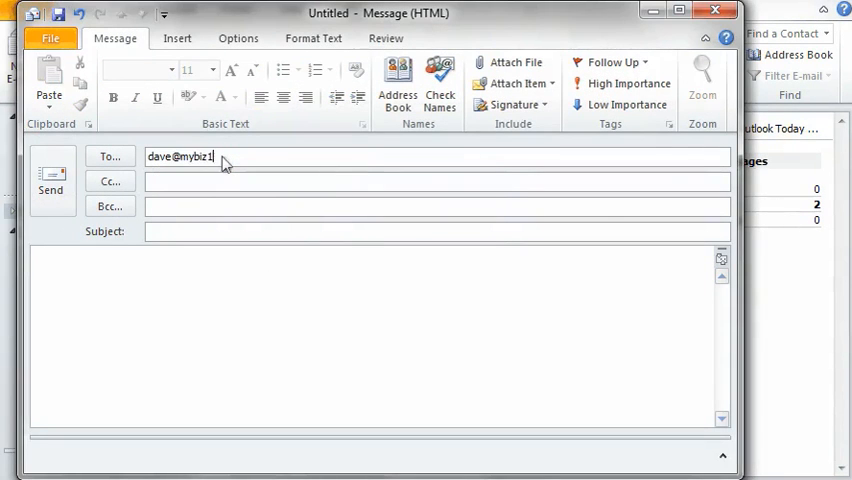
pyautogui.write('Quick Email')
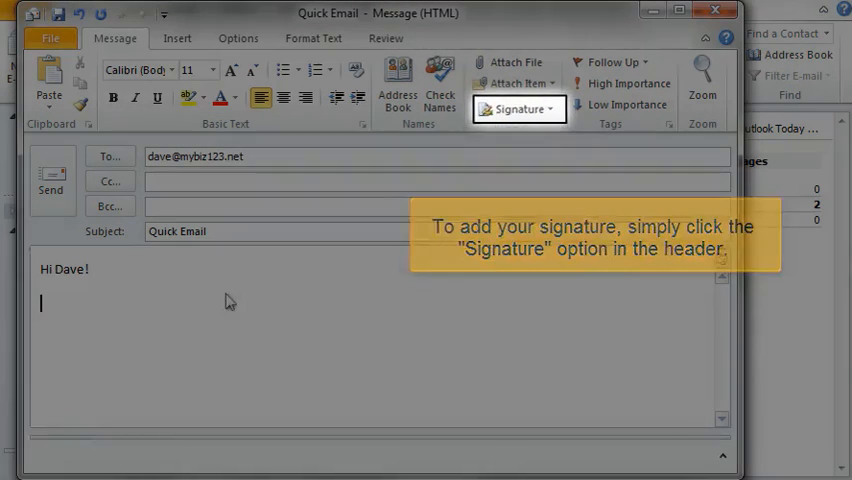
# Step: Insert the saved 'John's signature' into the message body
pyautogui.click(520, 108)
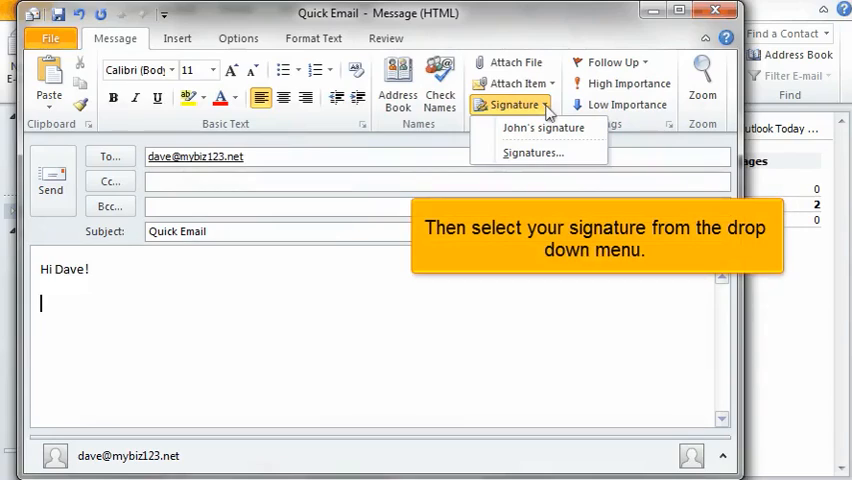
pyautogui.moveTo(544, 132)
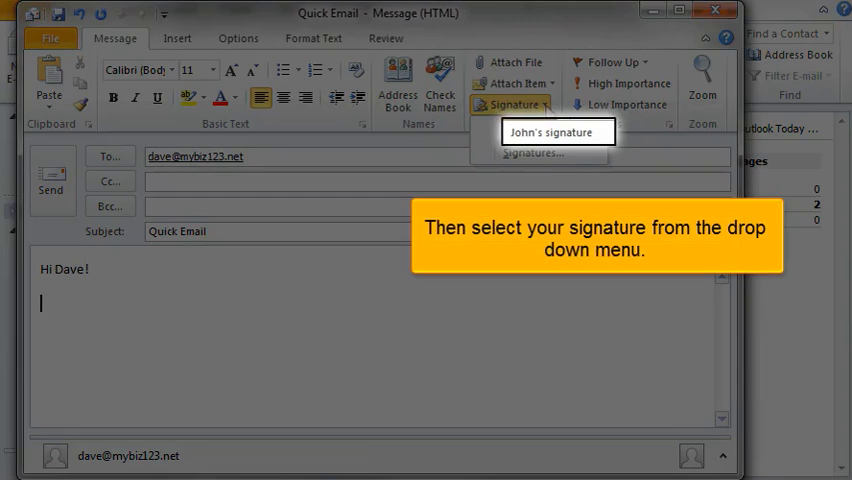
pyautogui.moveTo(544, 128)
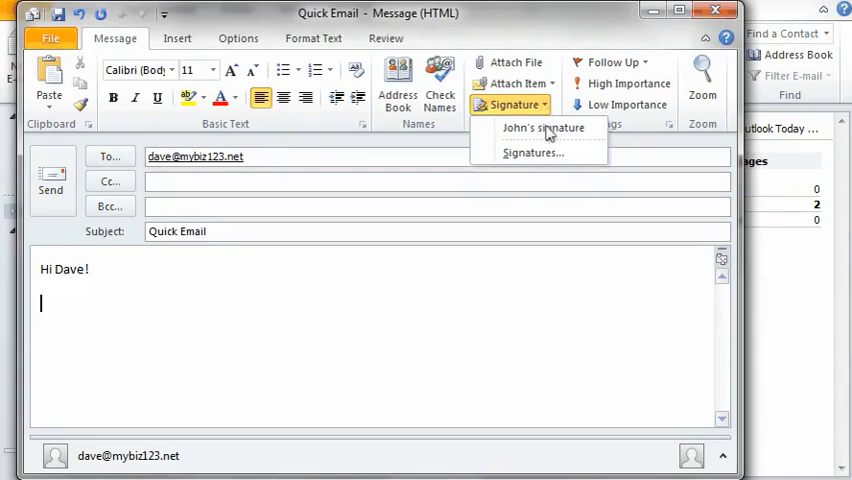
pyautogui.click(544, 128)
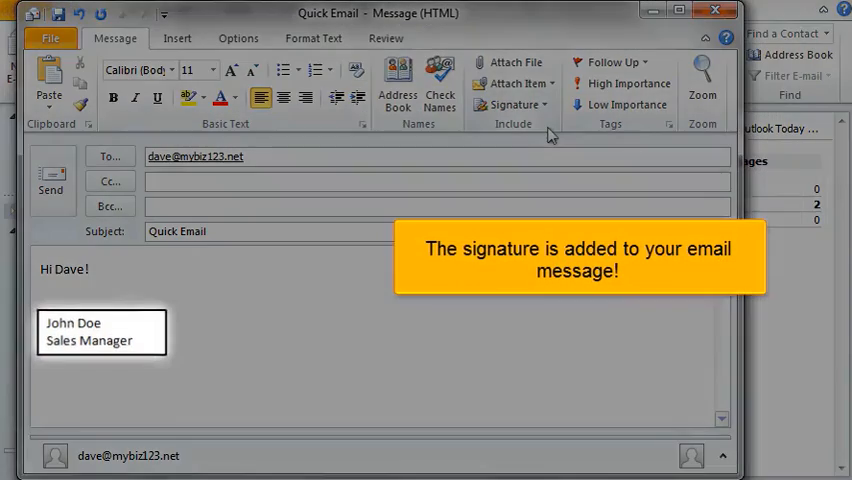